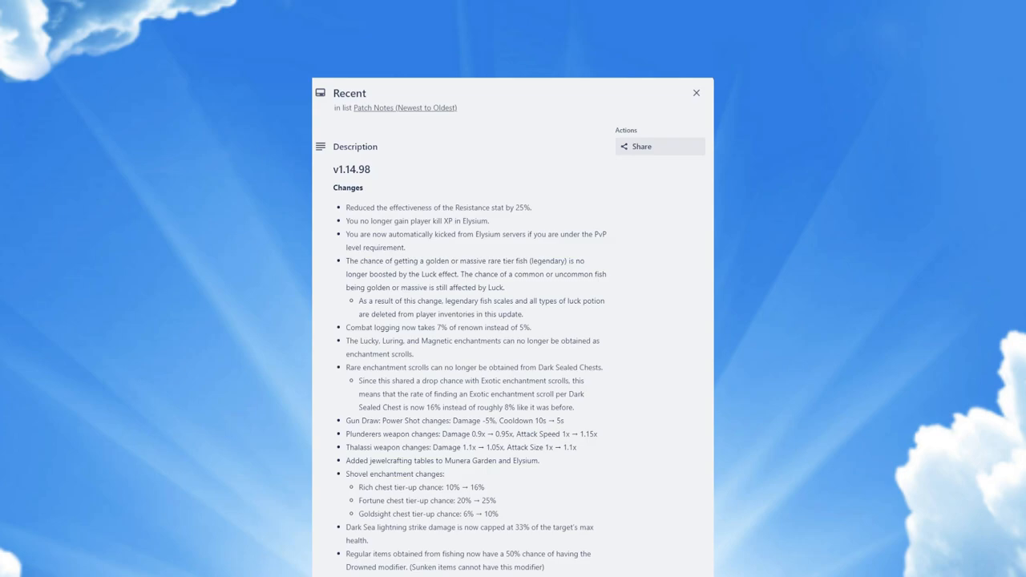
mouse_move(340, 261)
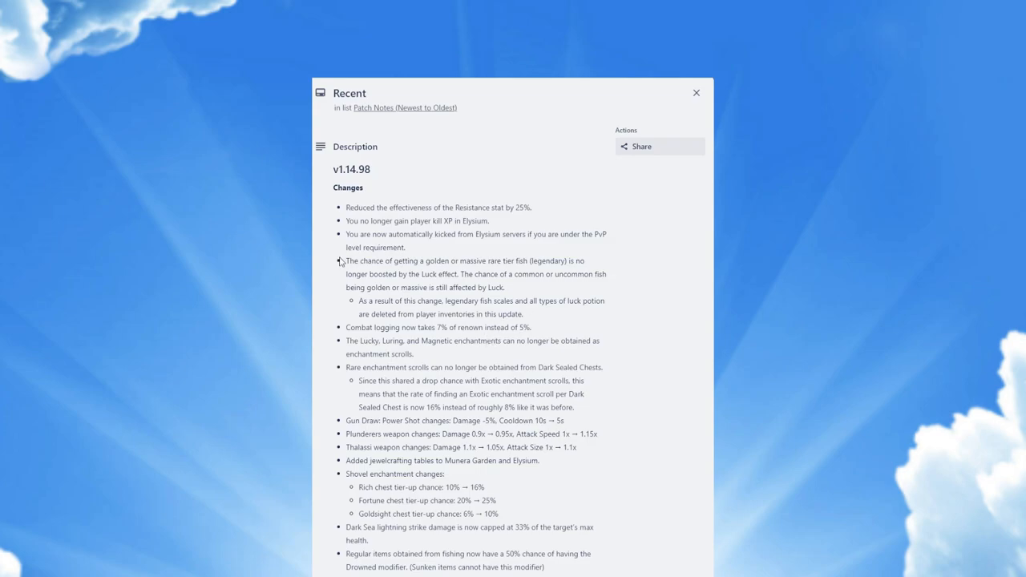
Highlight the legendary-fish Luck line from its start through the words 'is no'.
left_click_drag(346, 261, 525, 260)
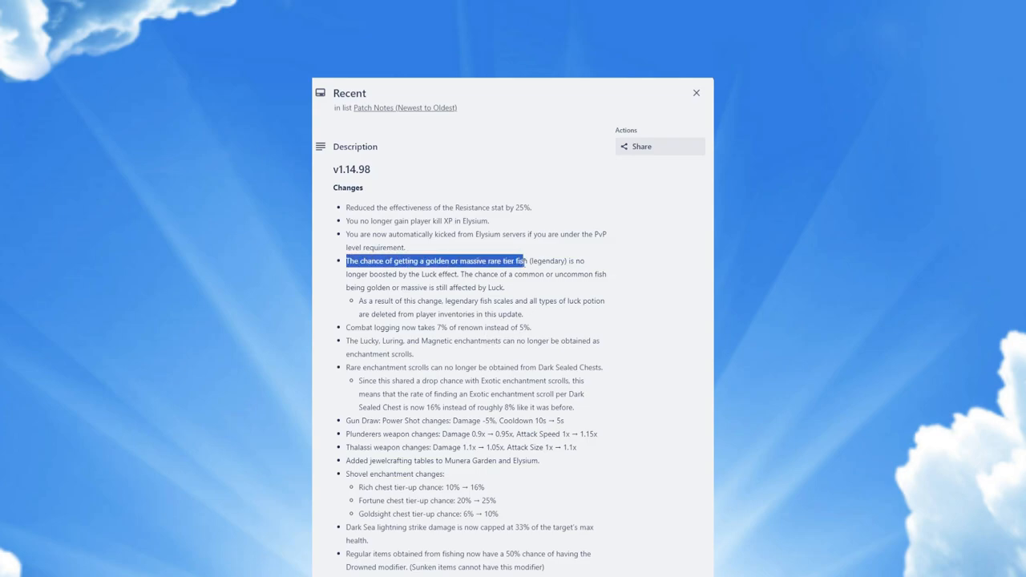
left_click_drag(525, 260, 585, 260)
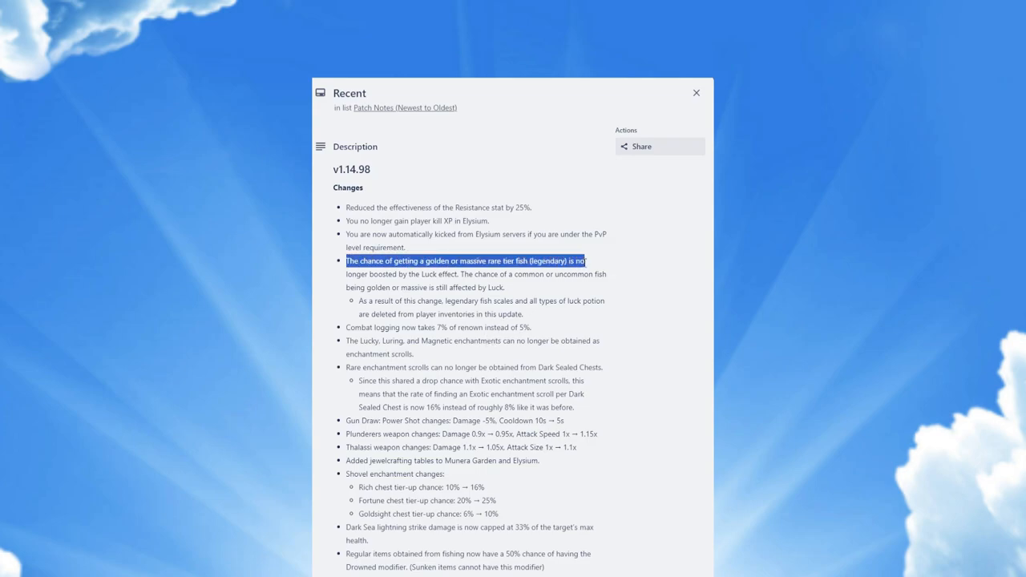